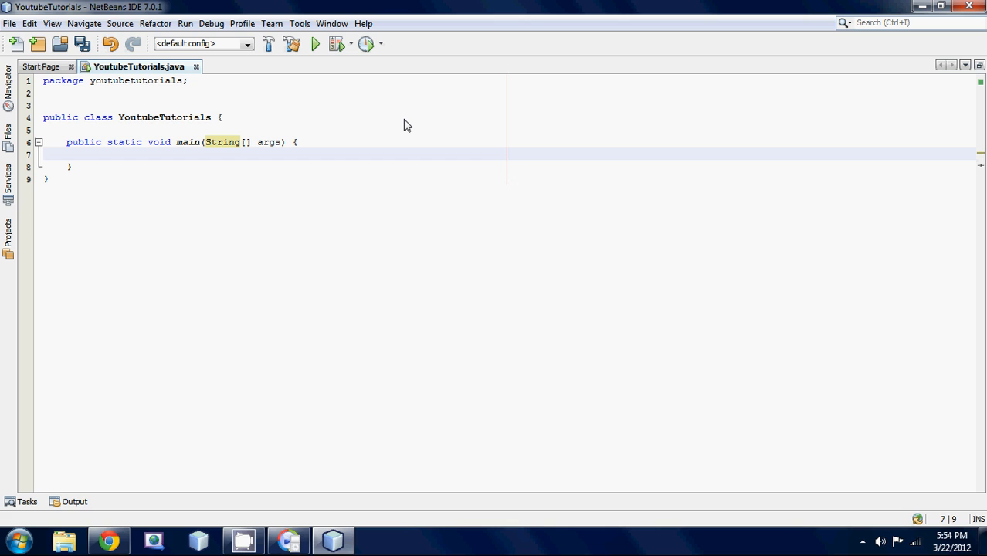
Write Scanner sc = new Scanner(System.in); in main and add the java.util.Scanner import.
left_click(90, 155)
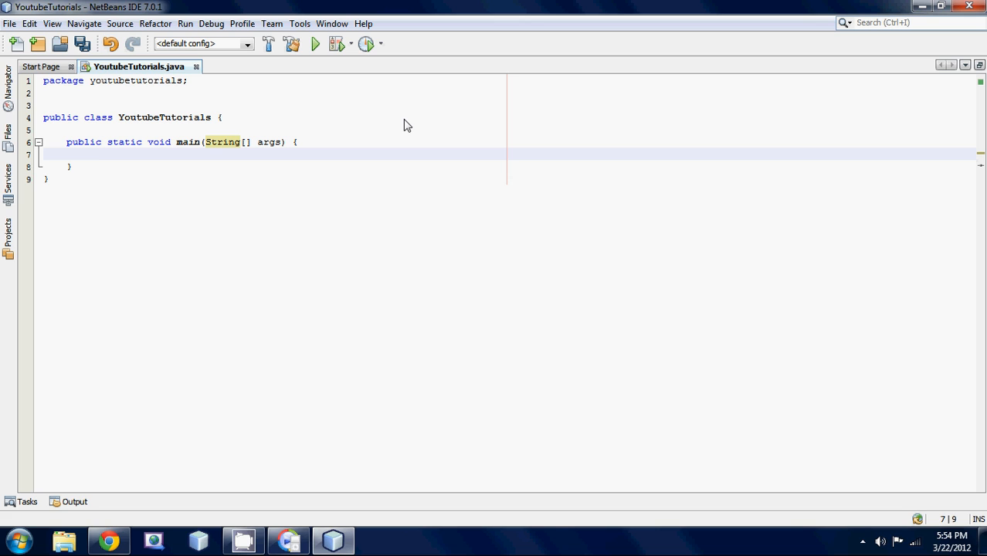
type("Scanner sc = new Sca")
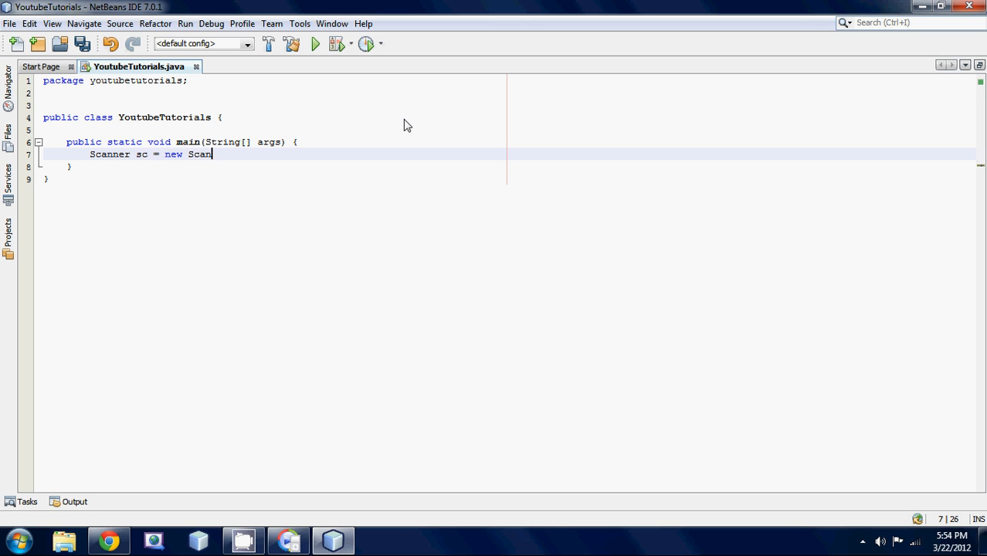
type("ner(system")
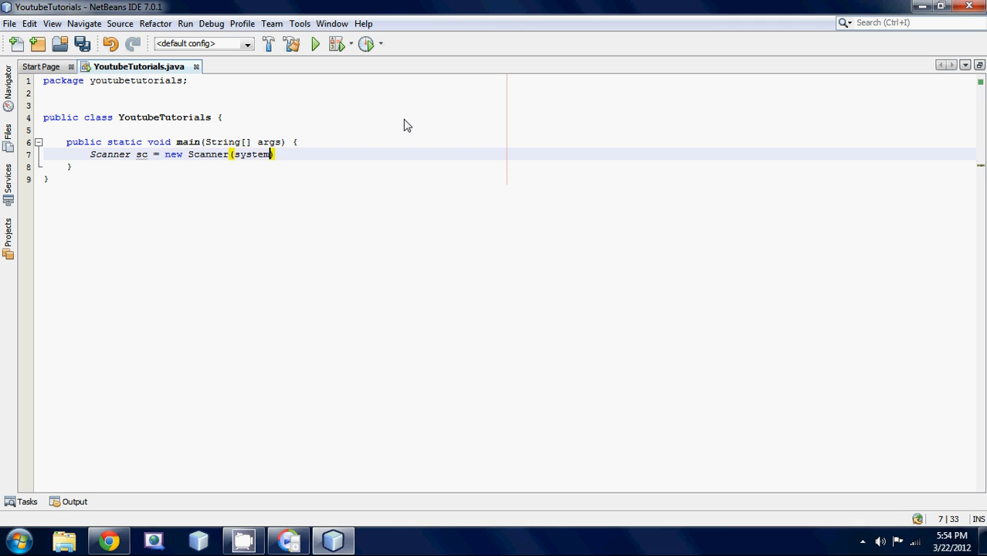
type(".i")
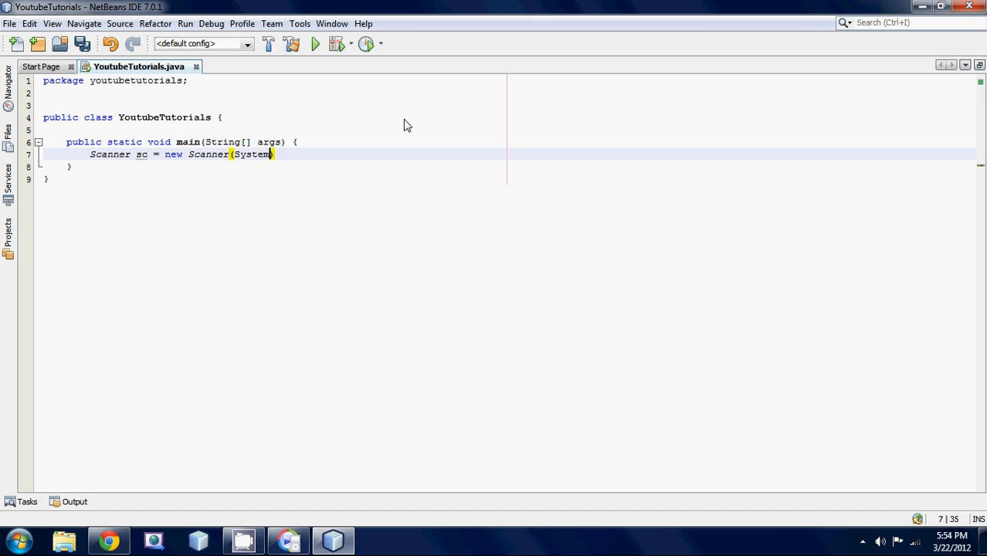
type(".in)")
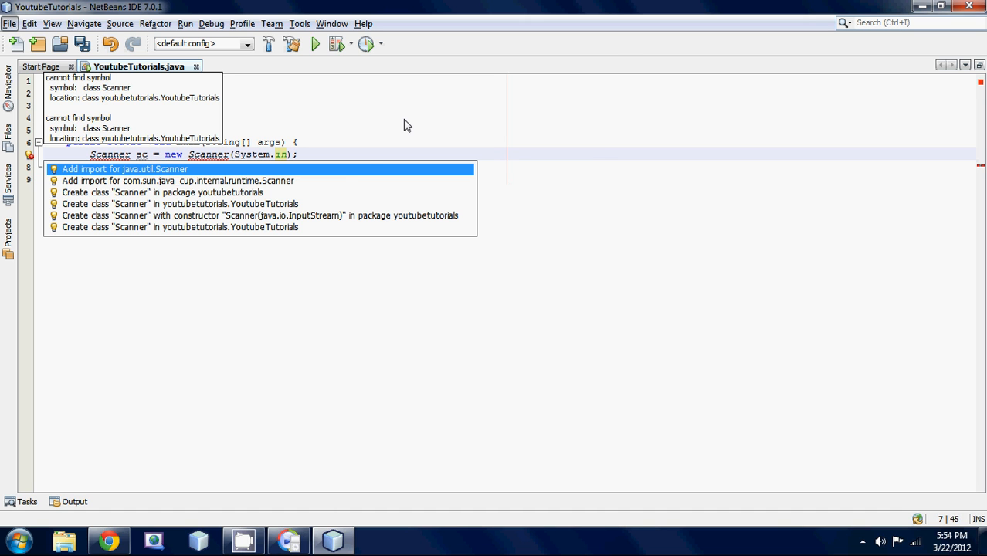
left_click(123, 169)
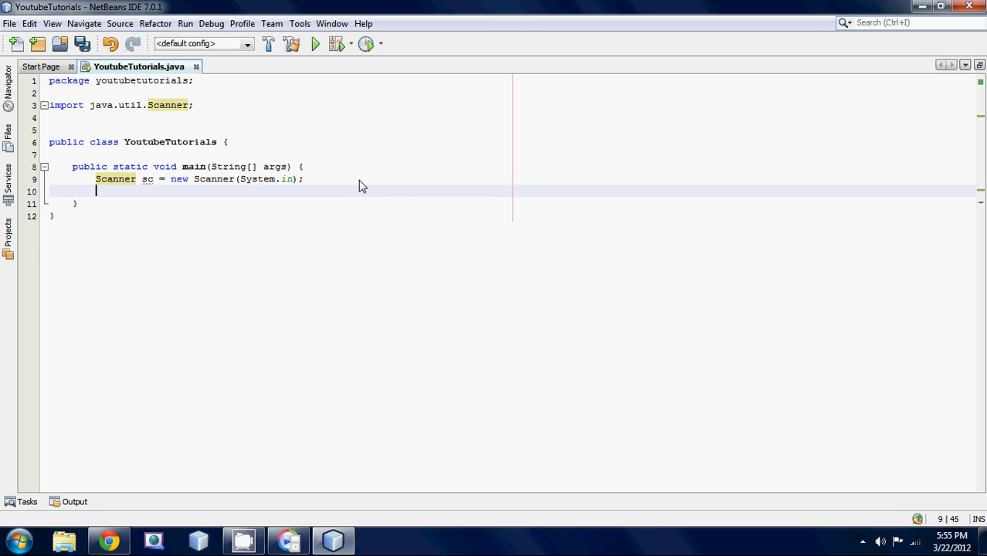
Write Random r = new Random(); and add the java.util.Random import via the hint fix.
type("Random")
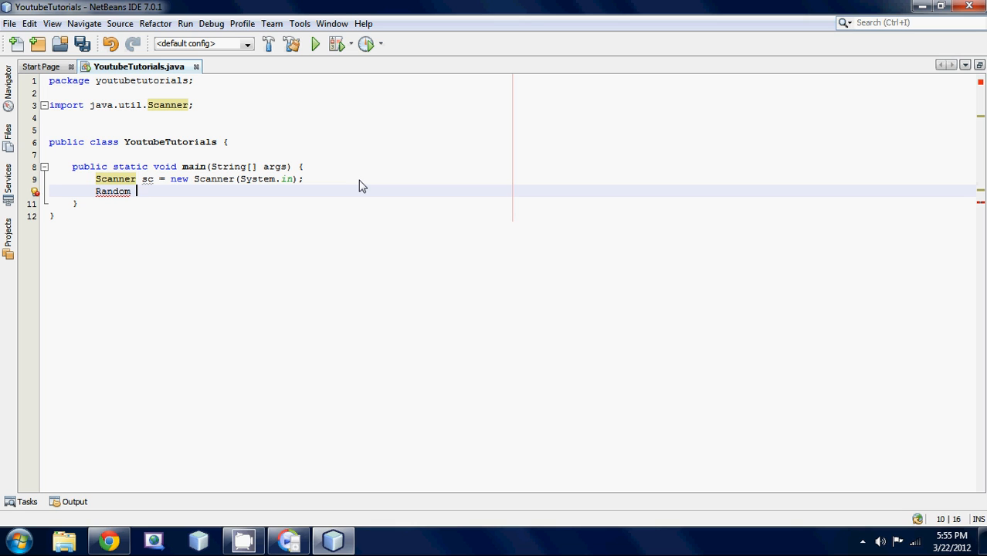
type("r")
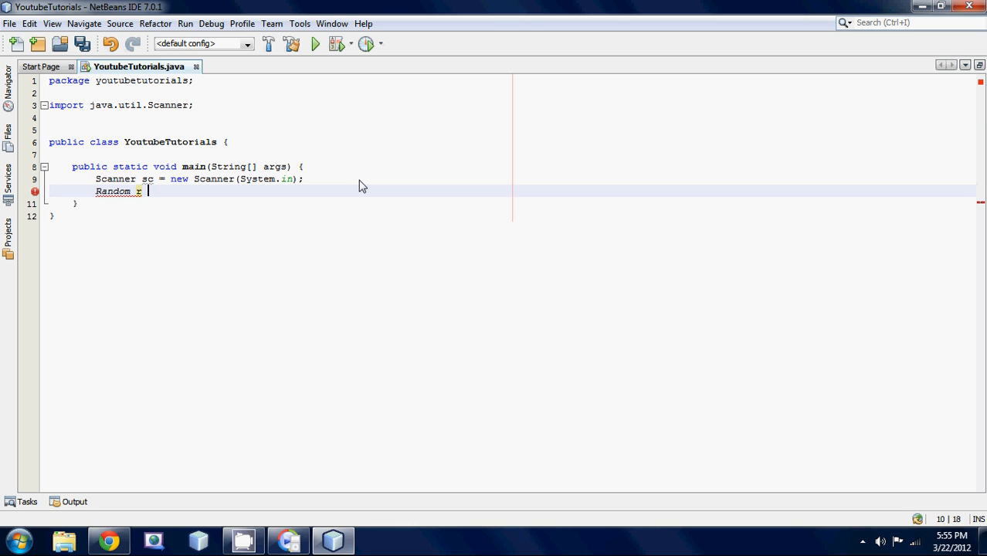
type("= new")
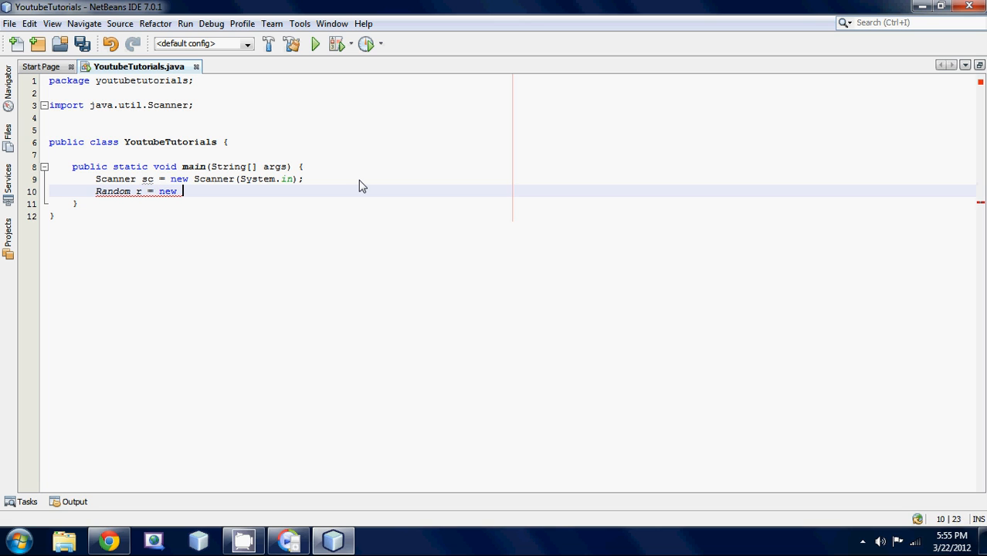
type("Random()")
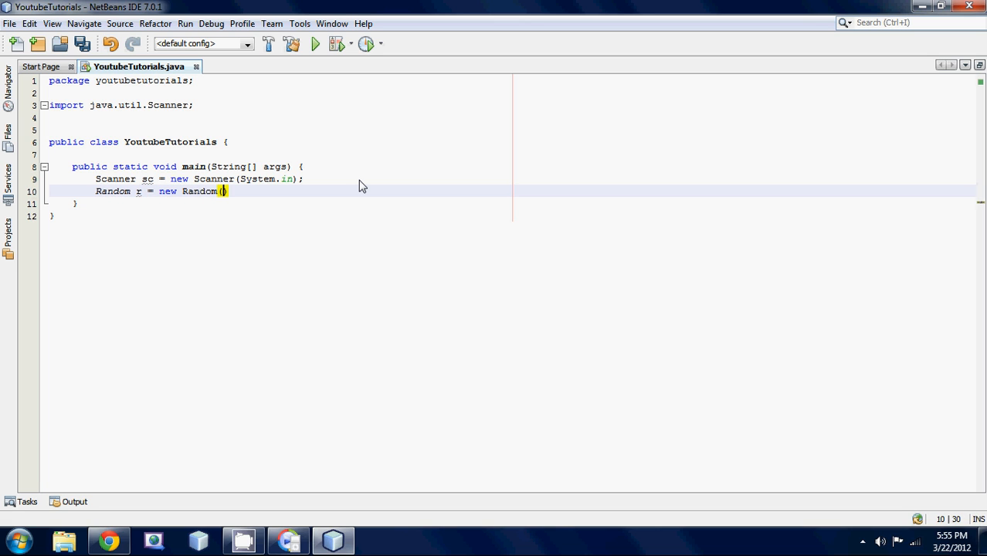
type(");")
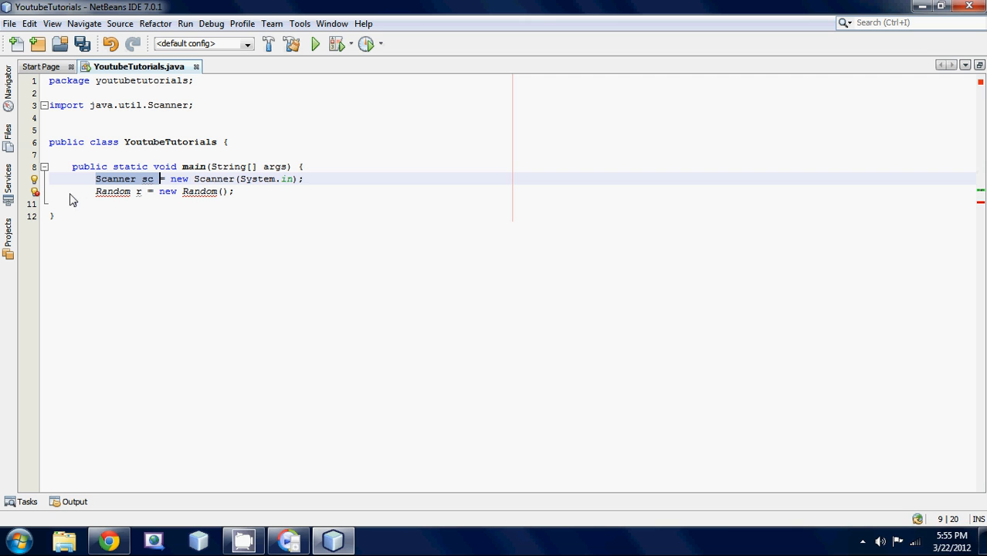
left_click(34, 191)
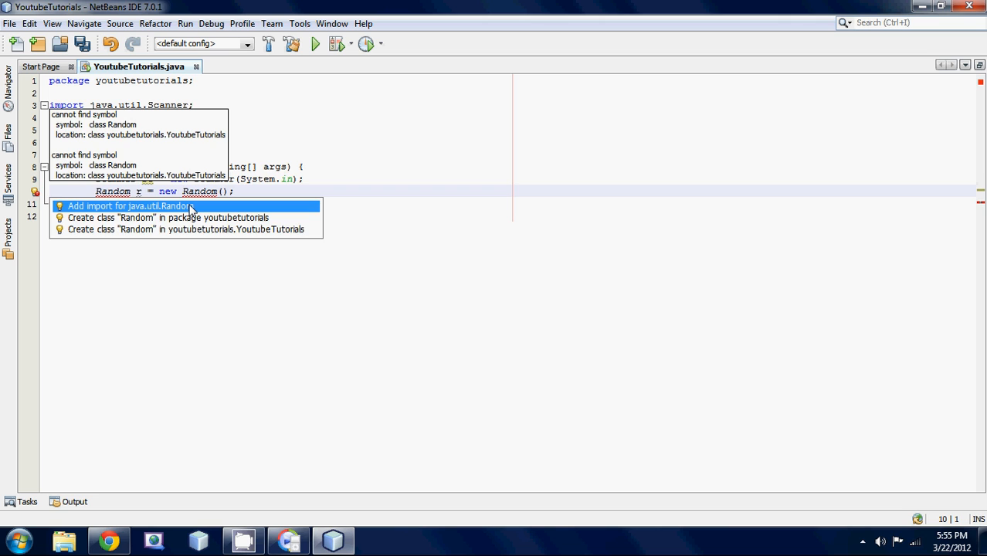
left_click(127, 205)
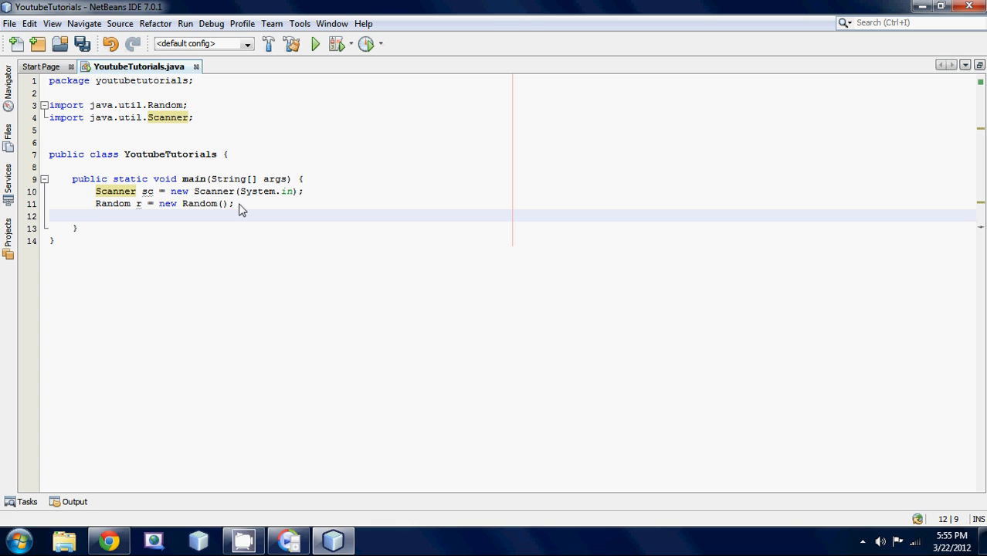
Write int guess = 0; below the Random declaration.
type("int Gues")
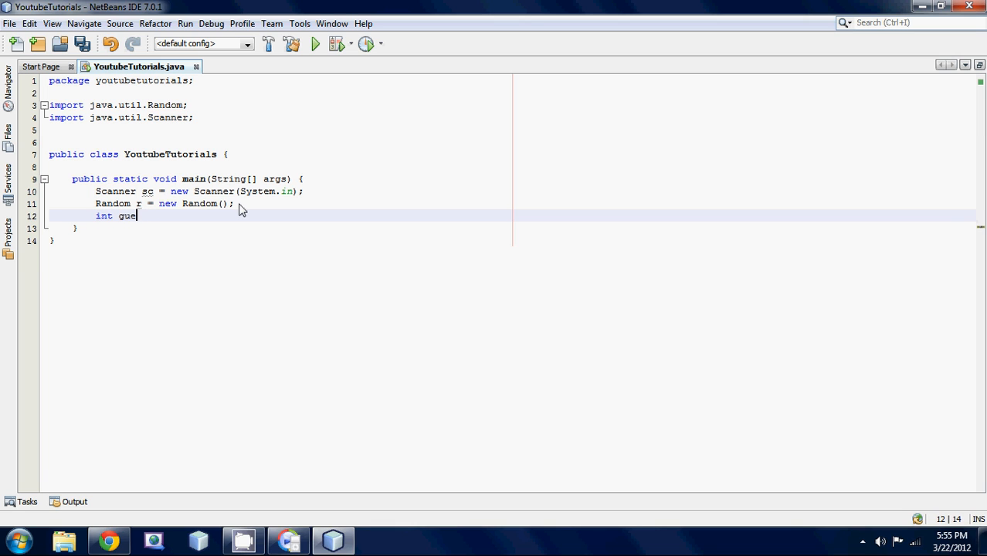
type("ss")
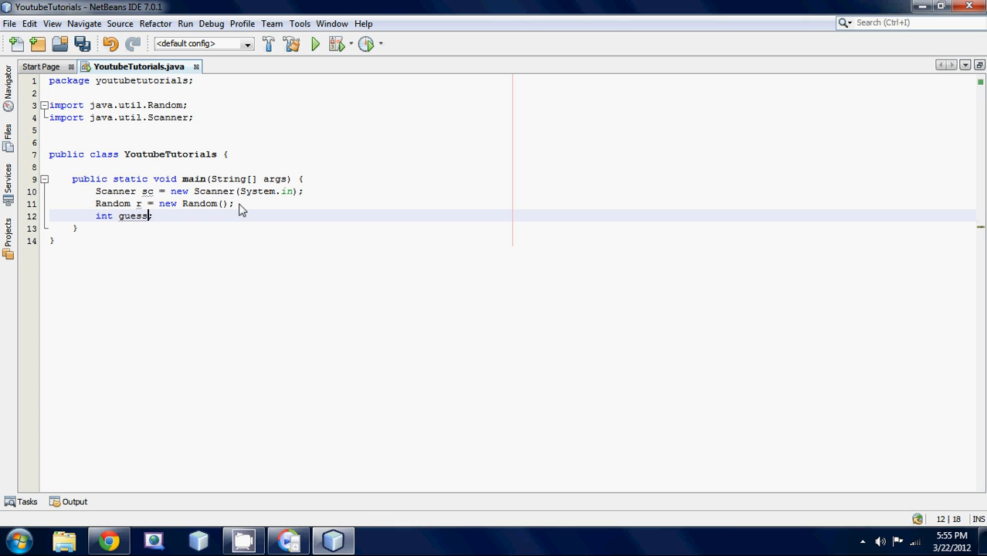
type("= 0")
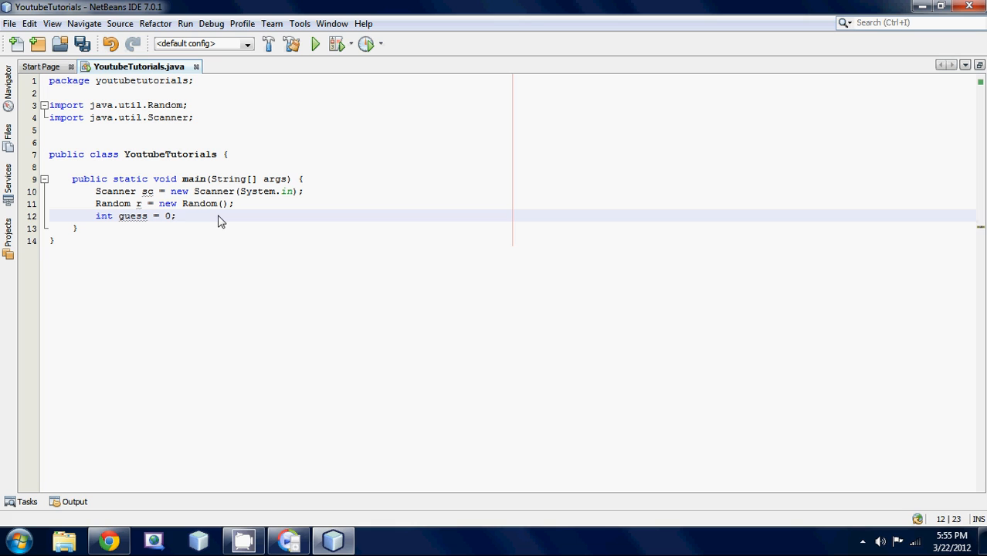
mouse_move(250, 229)
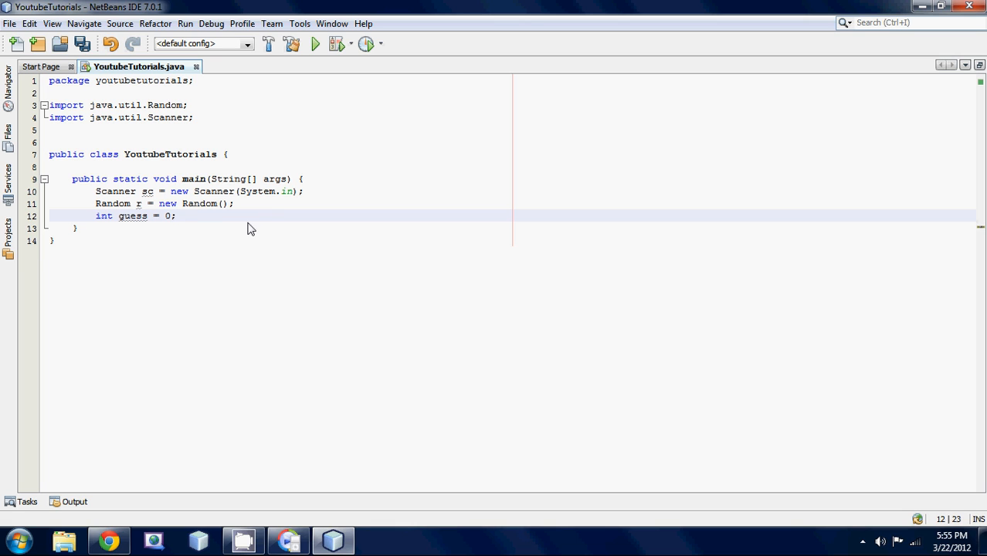
mouse_move(315, 261)
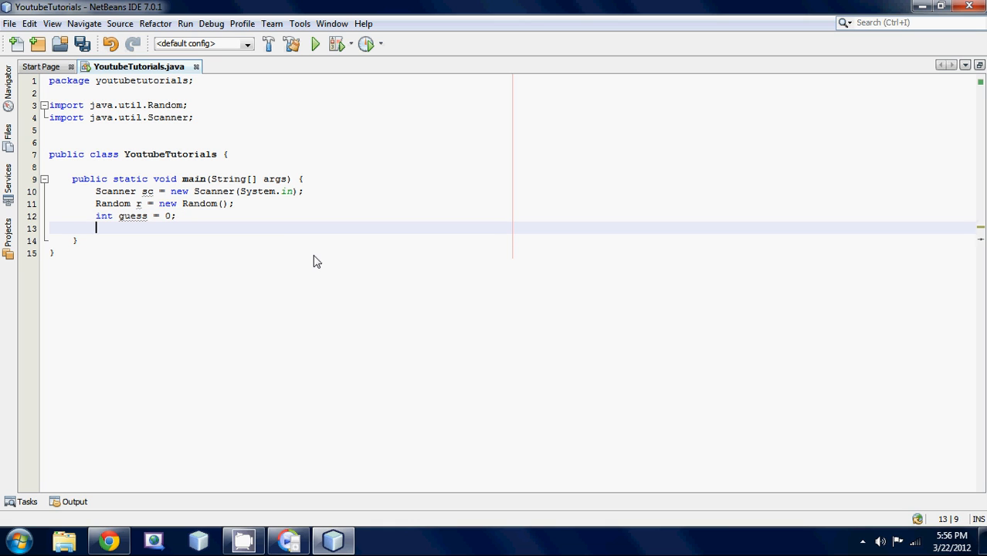
Write int randomNumber = r.nextInt(6) + 1; below guess.
type("int")
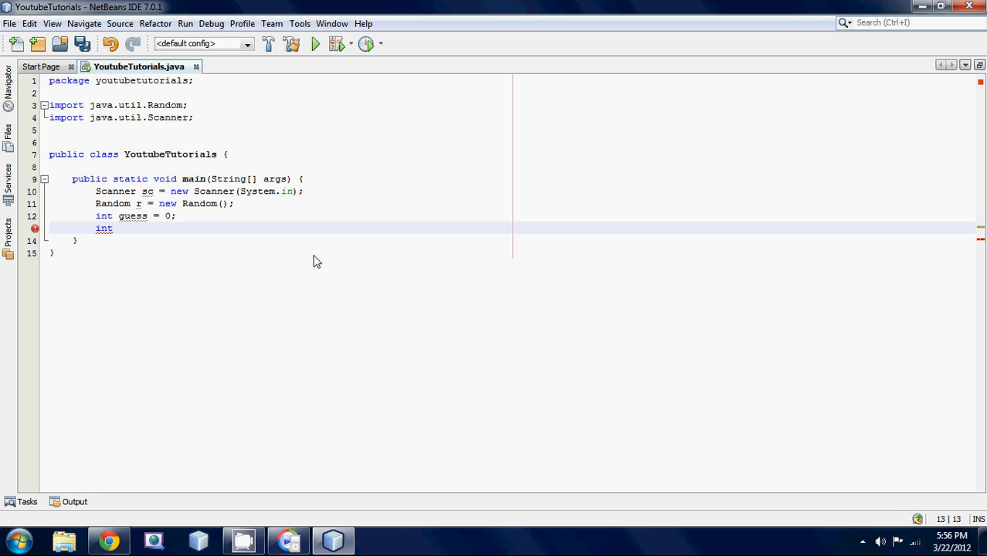
type("random")
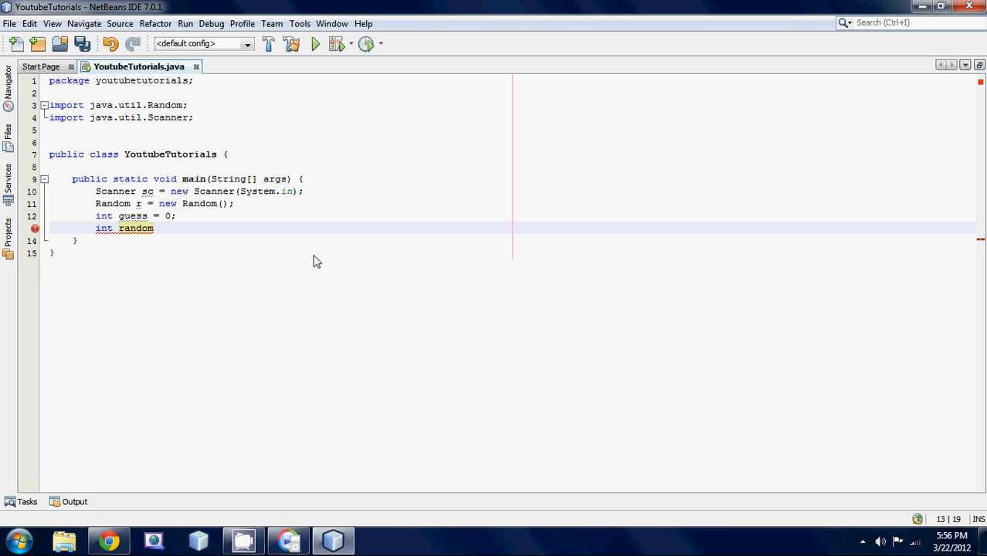
type("Number =")
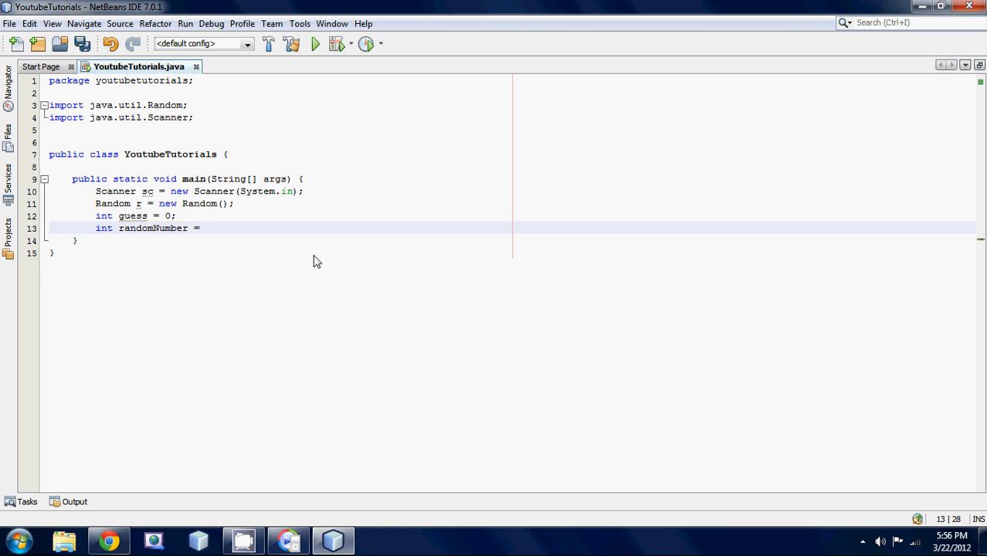
type("r.nextInt(")
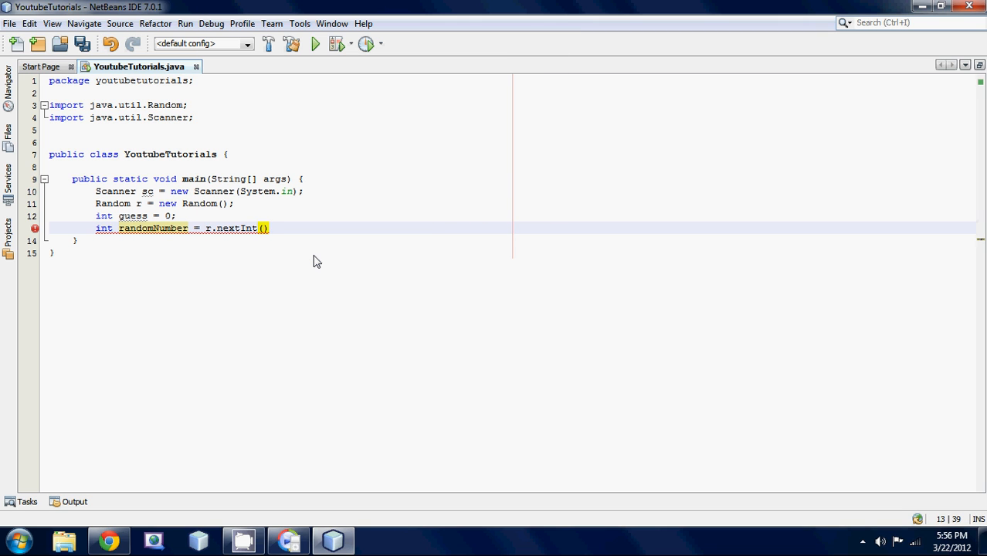
type("+ 1;")
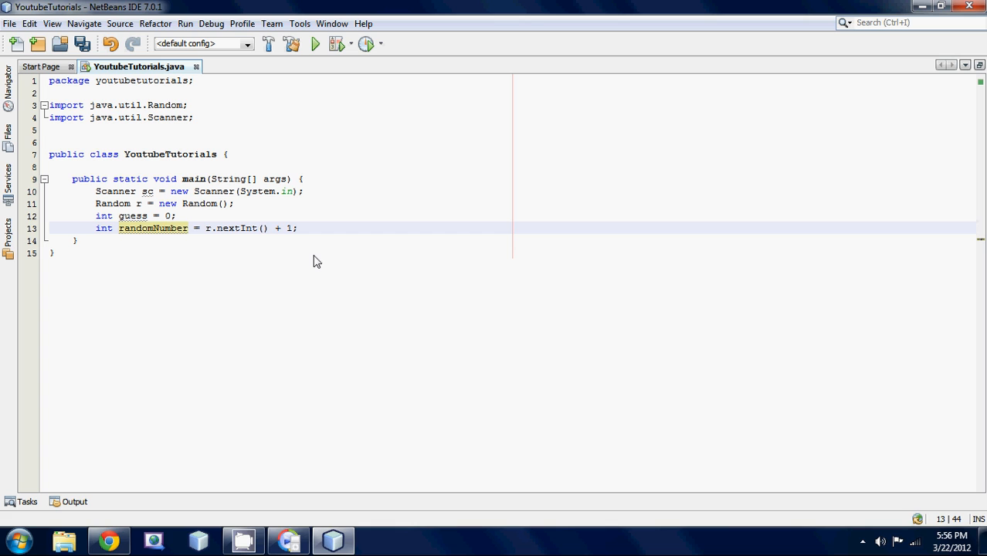
type("6")
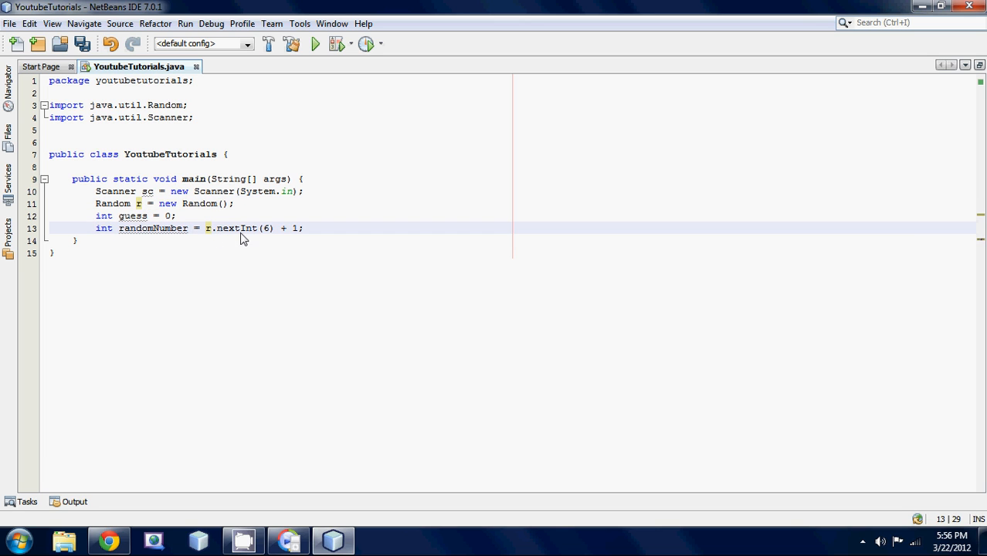
Edit the randomNumber line to read r.nextInt(1) + 6.
left_click(211, 228)
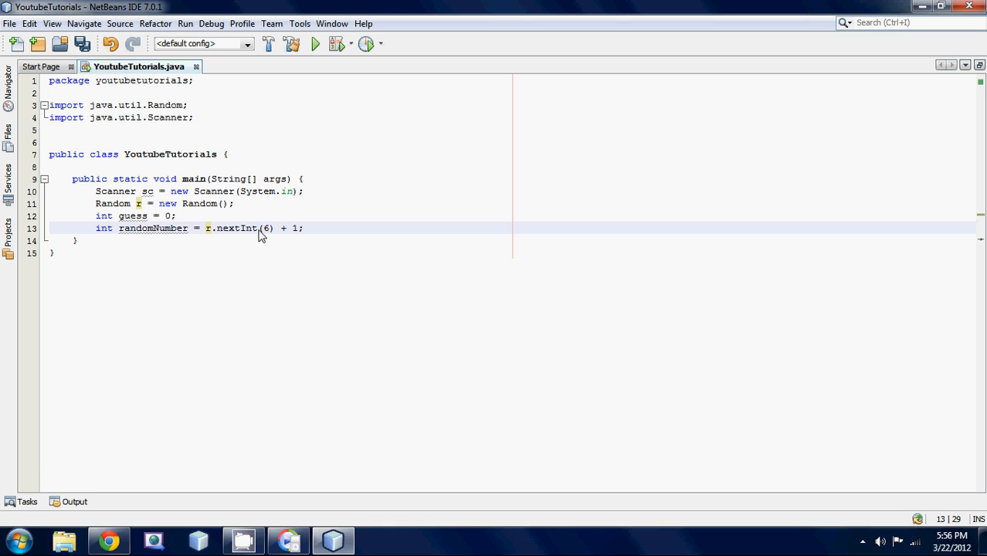
double_click(267, 228)
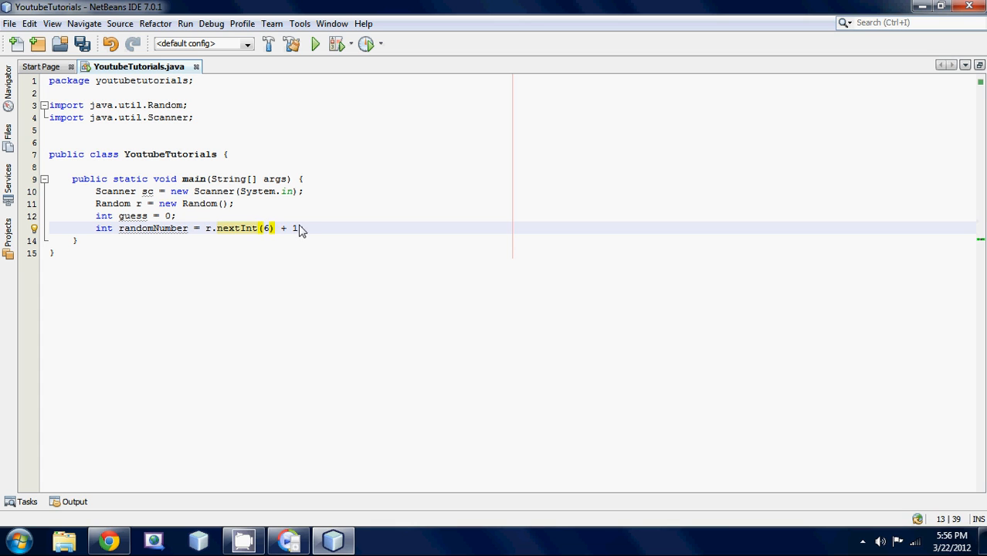
left_click(269, 229)
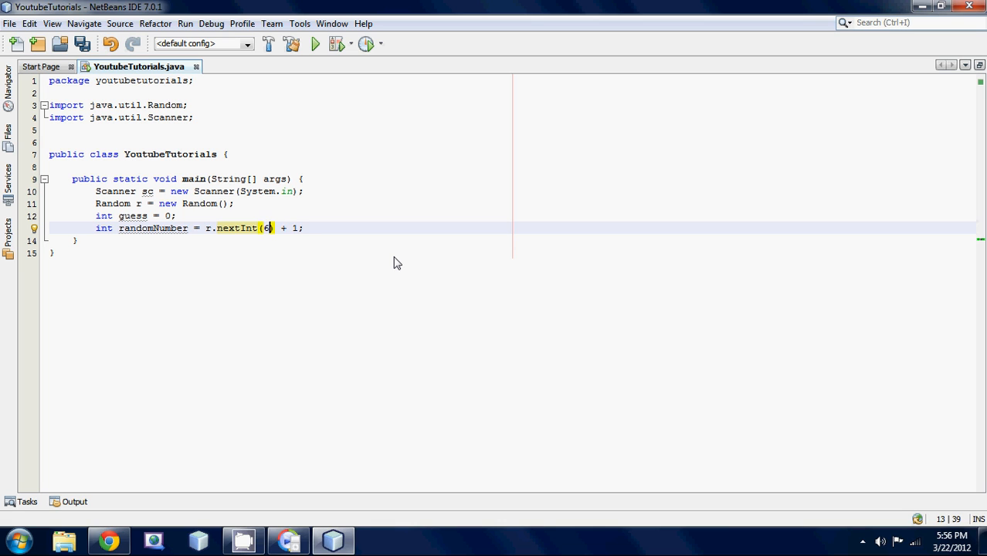
type("1")
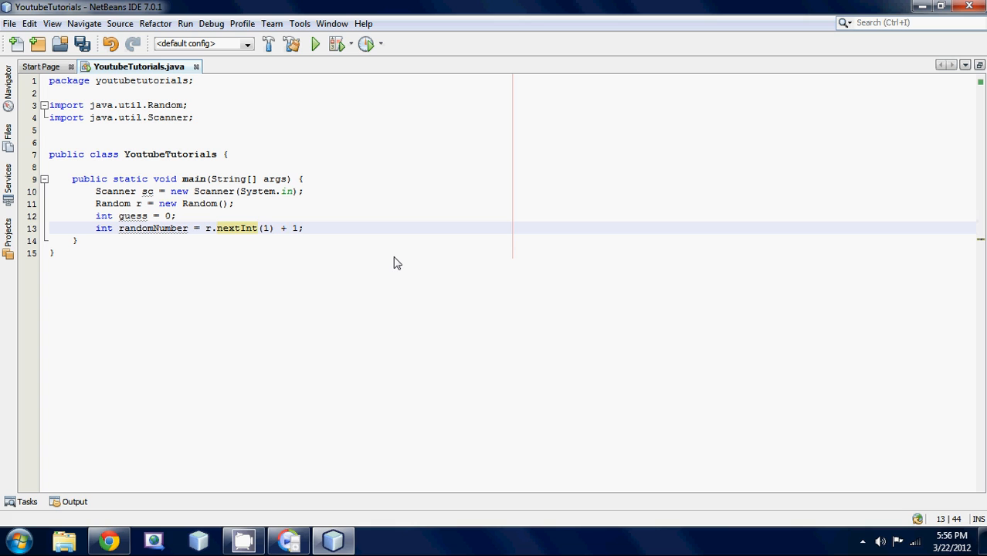
type("6")
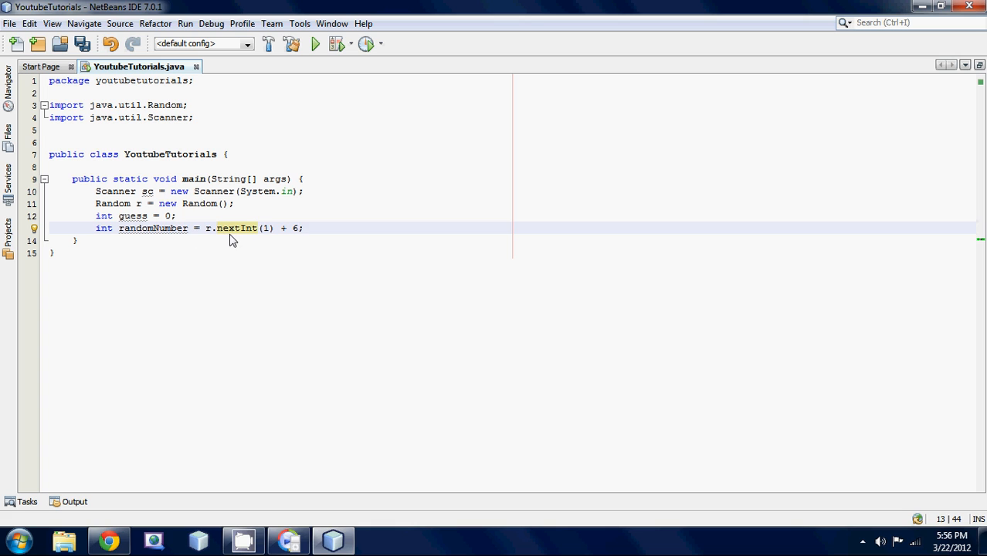
mouse_move(312, 236)
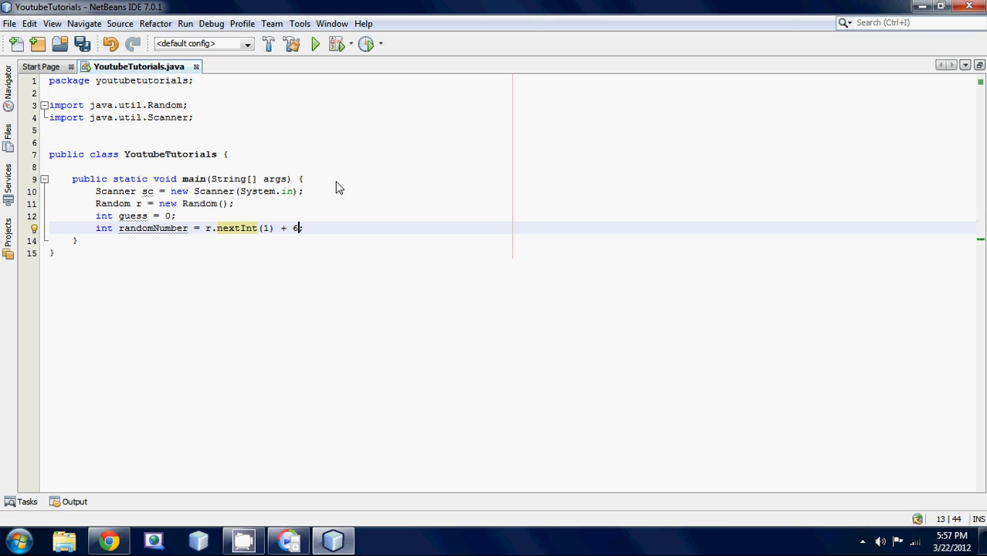
mouse_move(343, 223)
type(";")
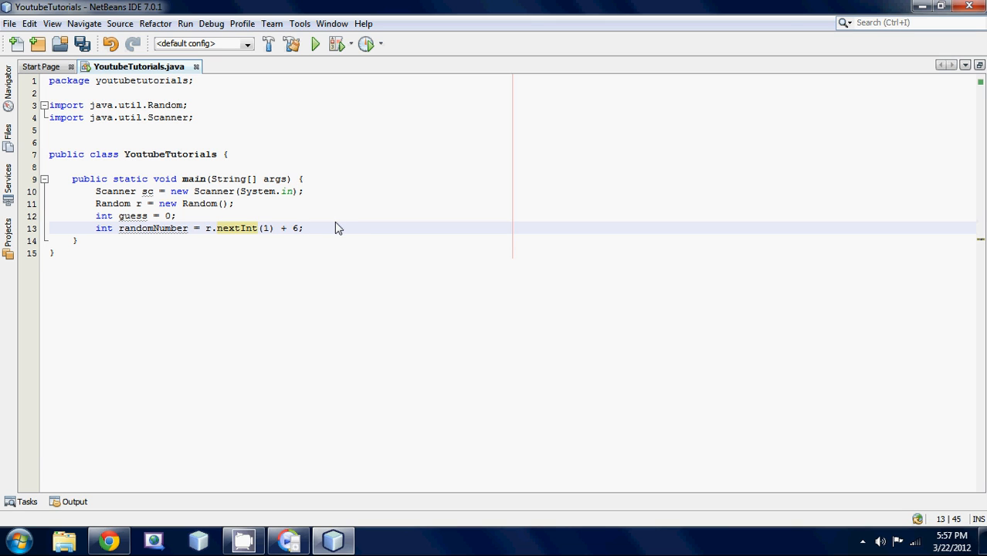
Start a while(guess != randomNumber){ loop after the random number line.
key("enter")
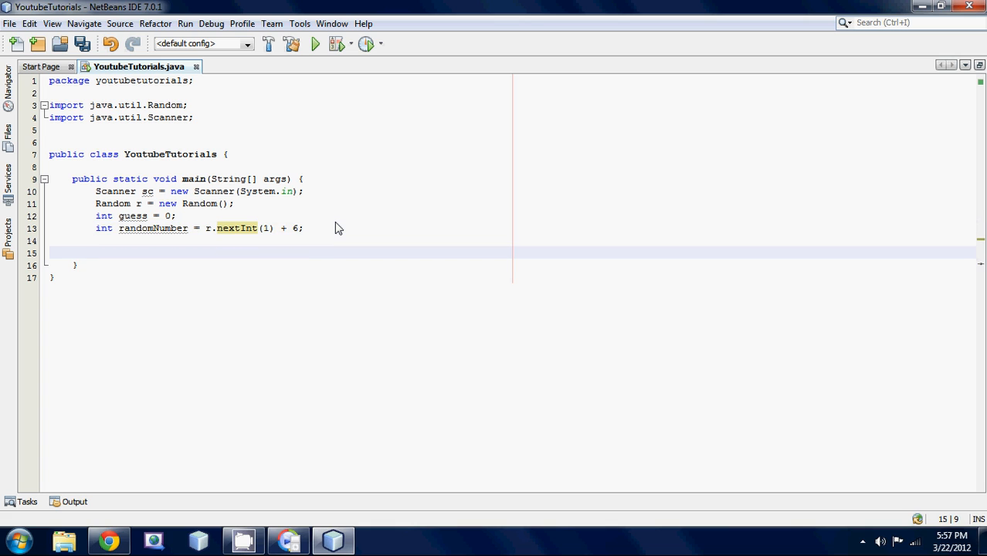
type("while()")
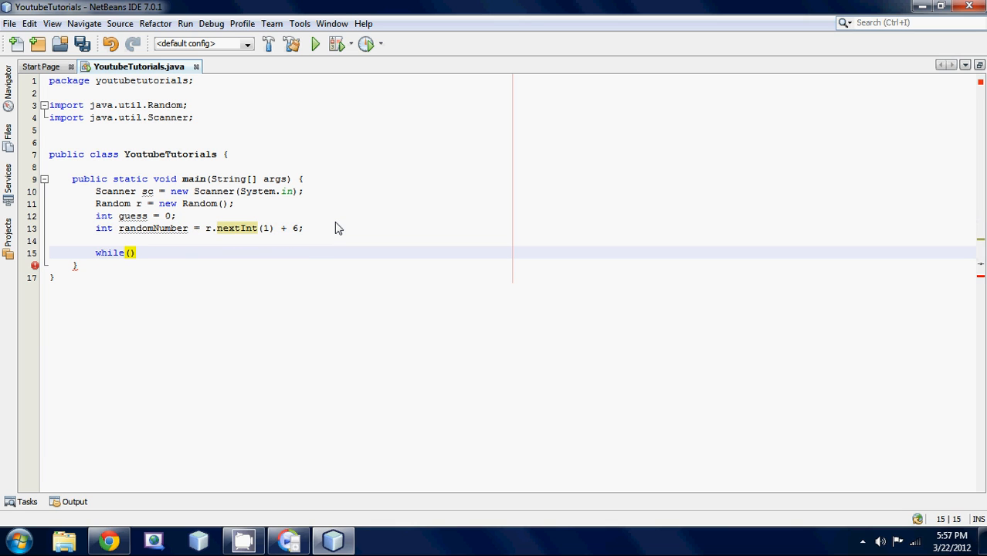
type("guess != randomN")
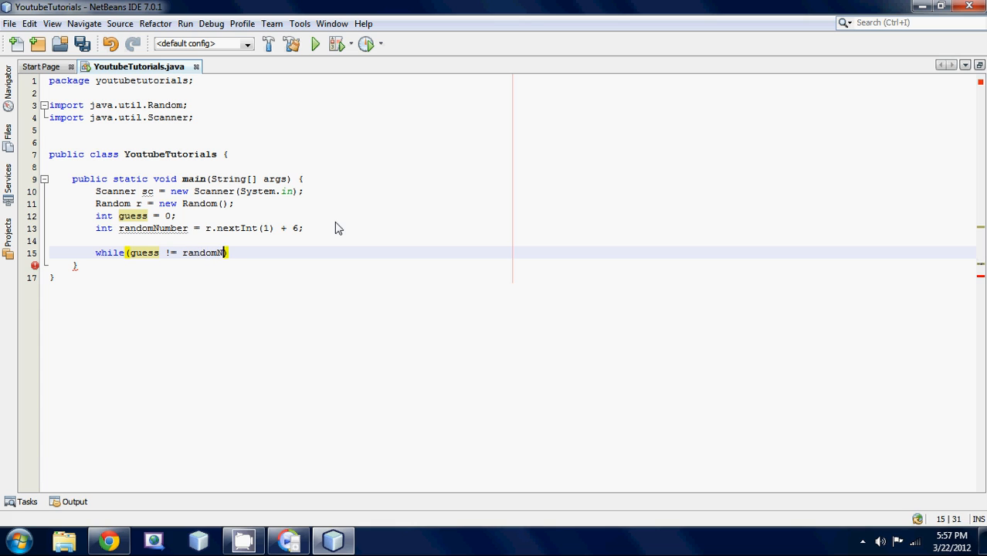
type("umber)")
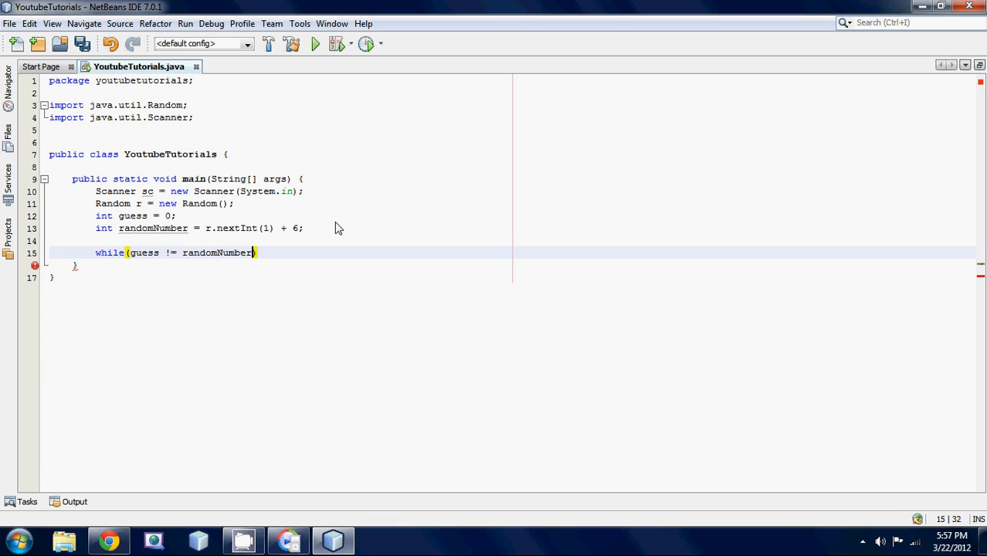
type("{")
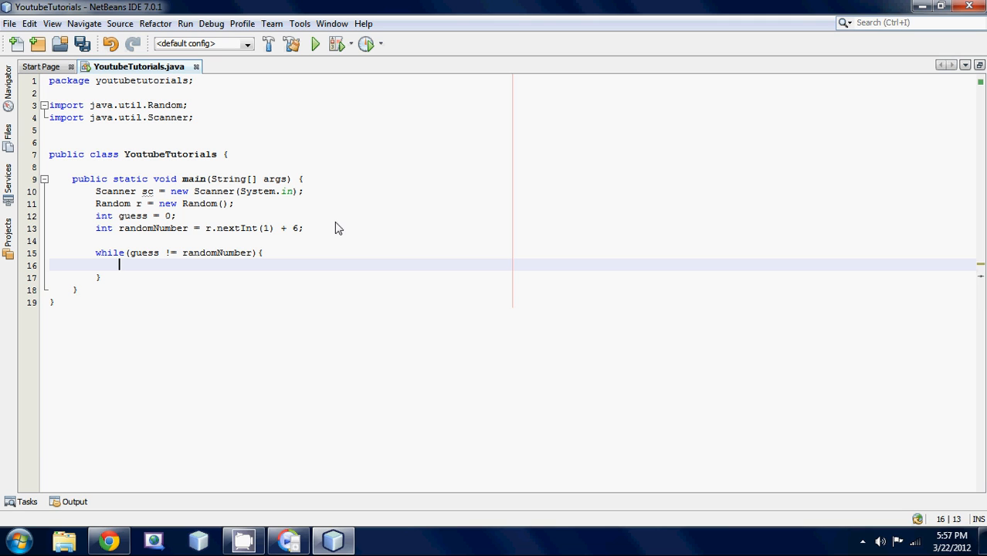
Inside the loop, print "Please enter a num between 1 and 6" and read guess = sc.nextInt();.
type("System.out.println(\"\");")
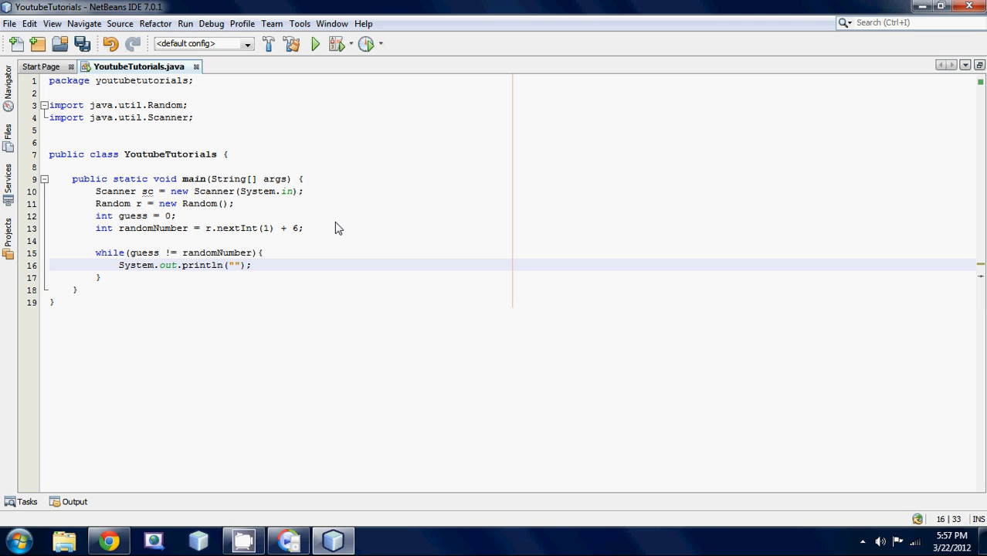
type("Please ebt")
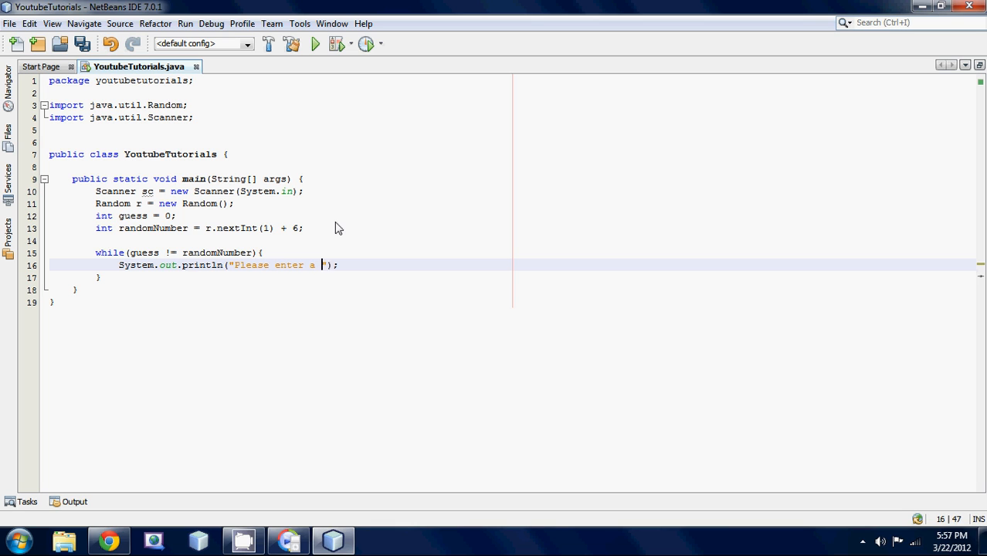
type("num between 1 and 6")
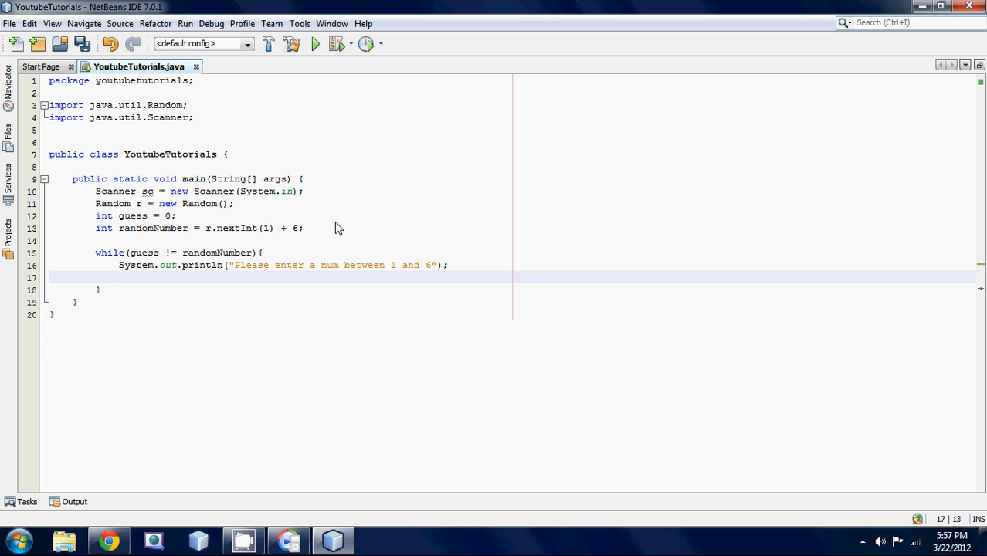
type("guess =")
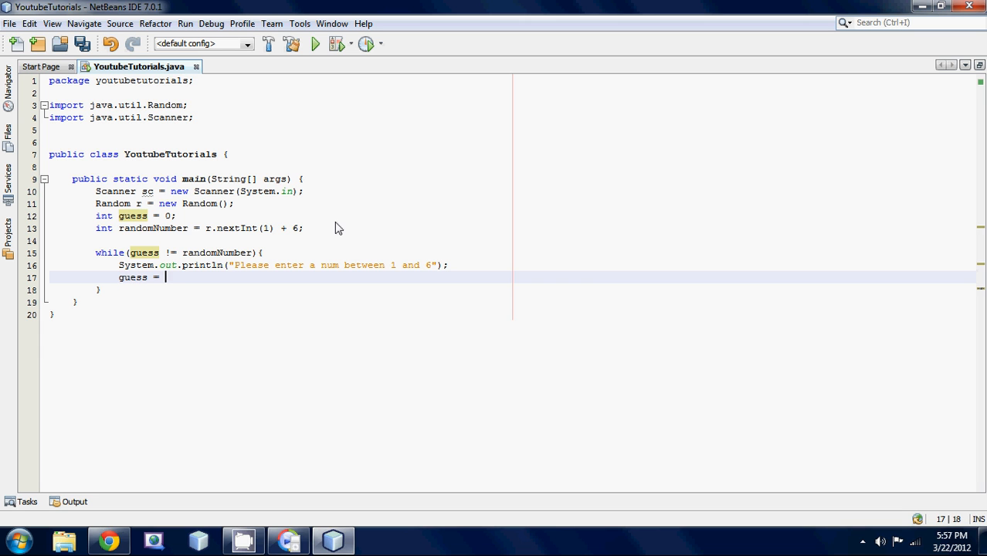
type("sc.nextInt();")
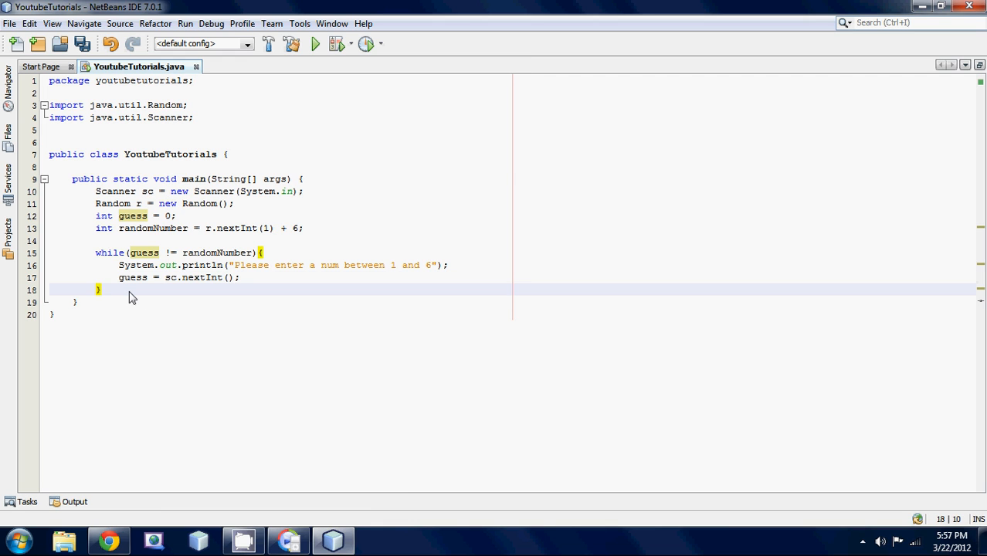
After the loop, print "Congrats! :)" and run the project.
left_click(265, 253)
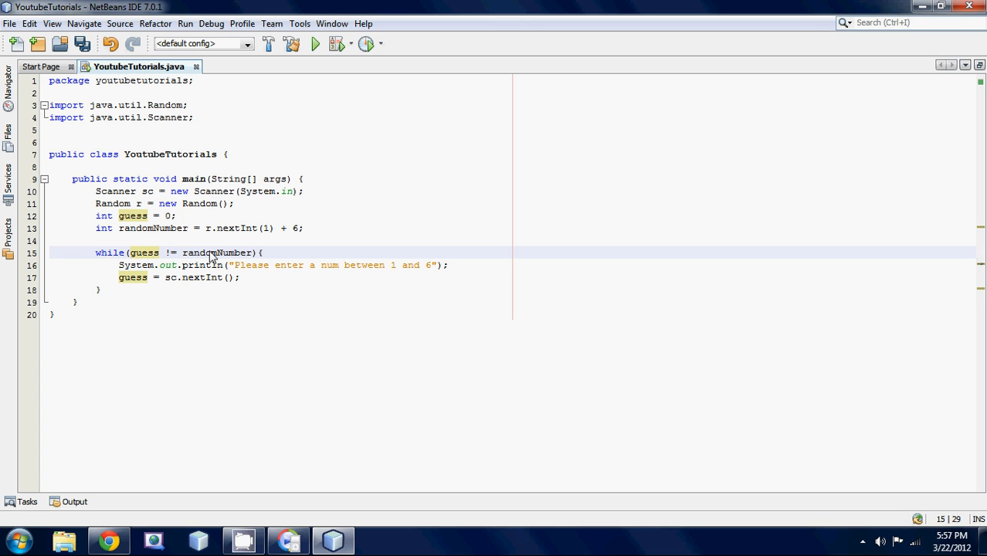
left_click(207, 253)
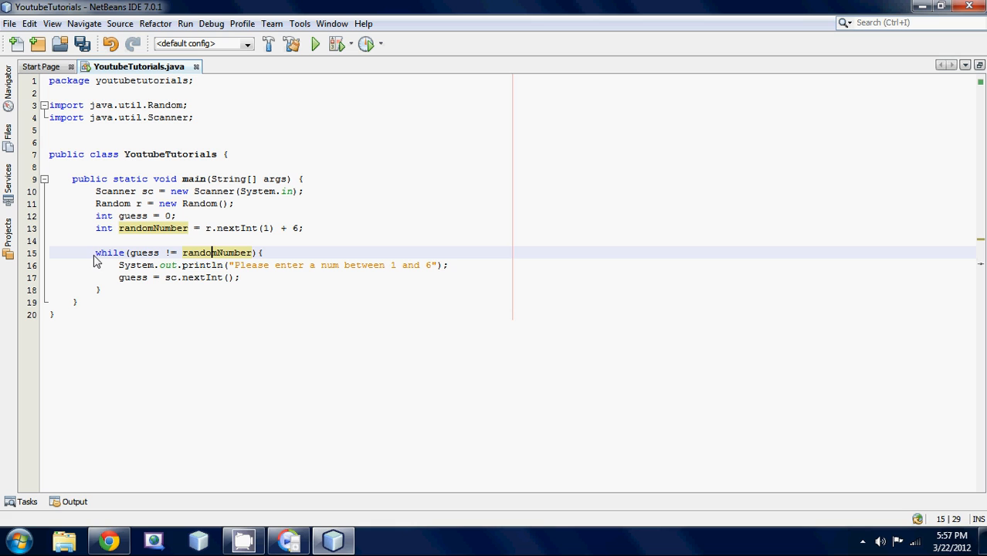
left_click(99, 289)
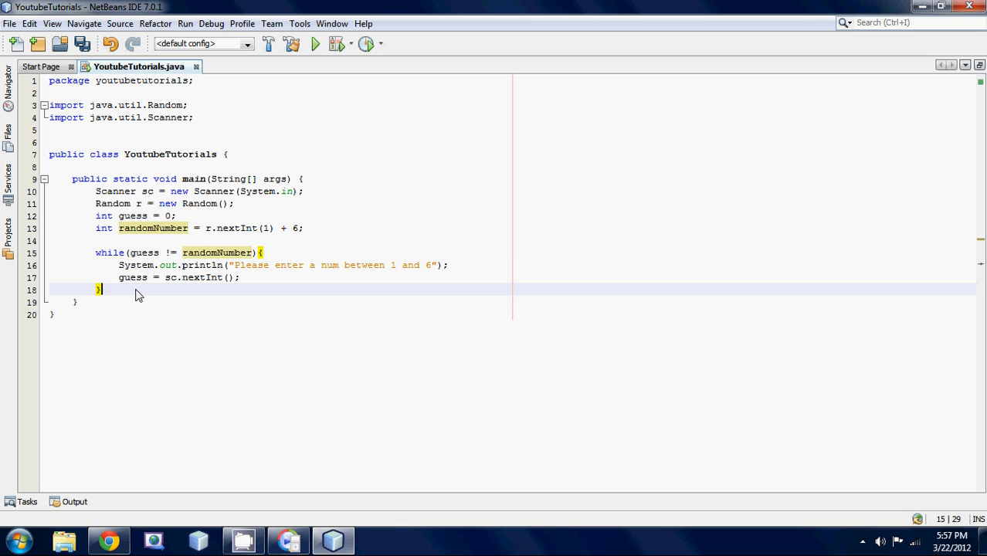
key("enter")
type("System.out.println(\"\");")
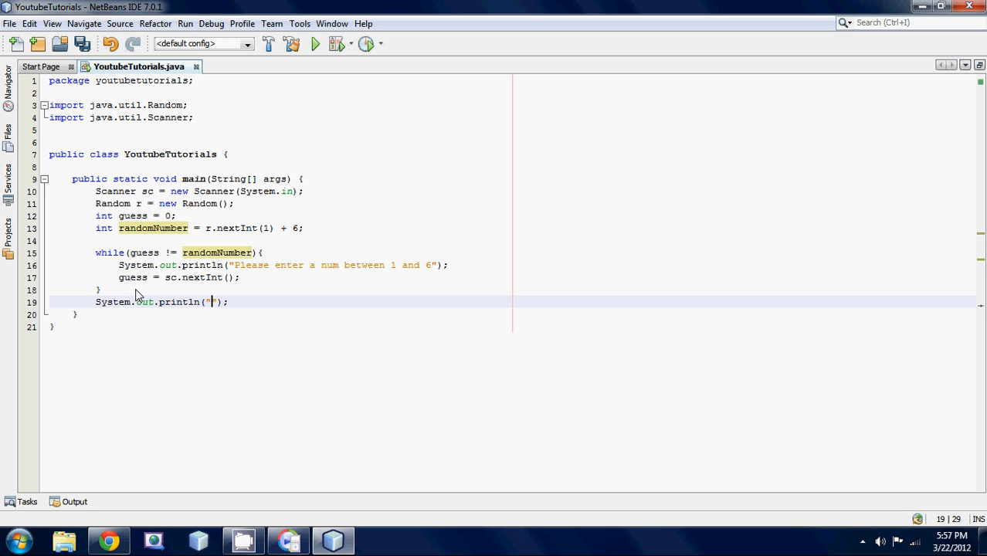
type("Congrats! :)")
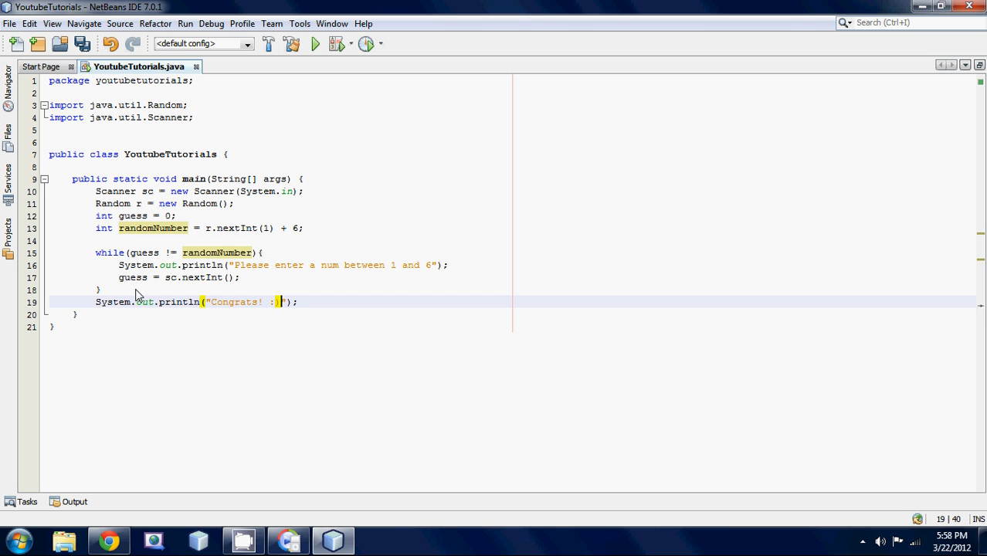
left_click(185, 23)
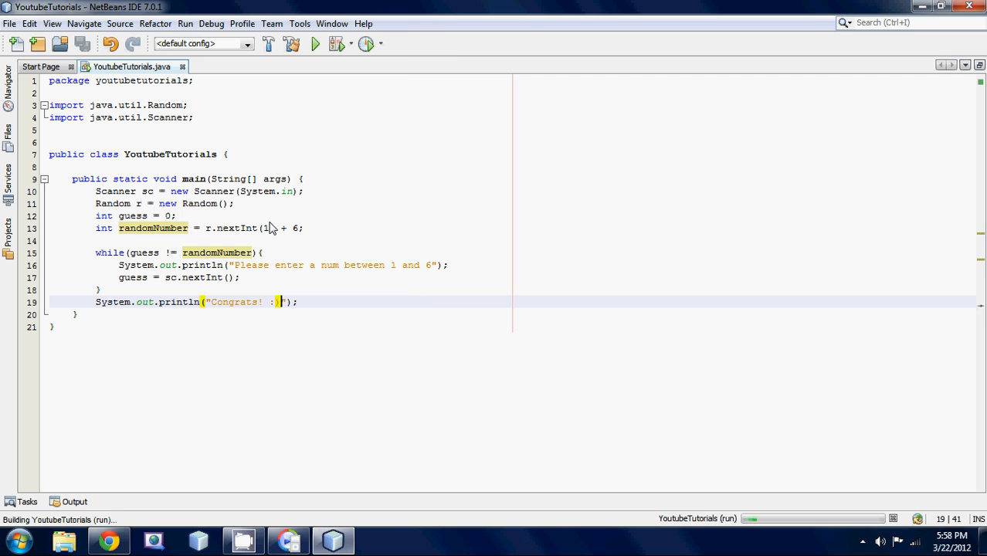
Enter guesses in the Output window until Congrats! :) appears, then close the output.
left_click(315, 43)
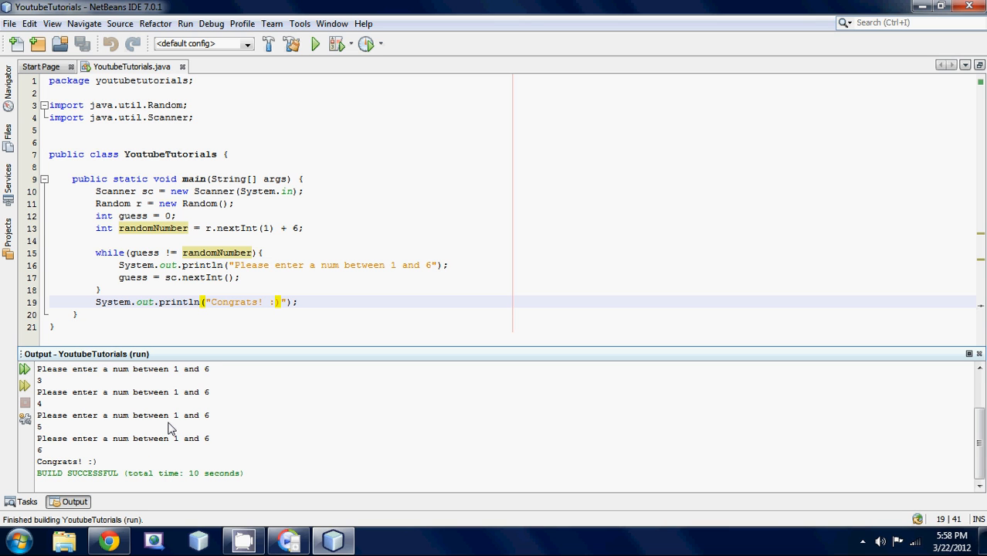
left_click(315, 43)
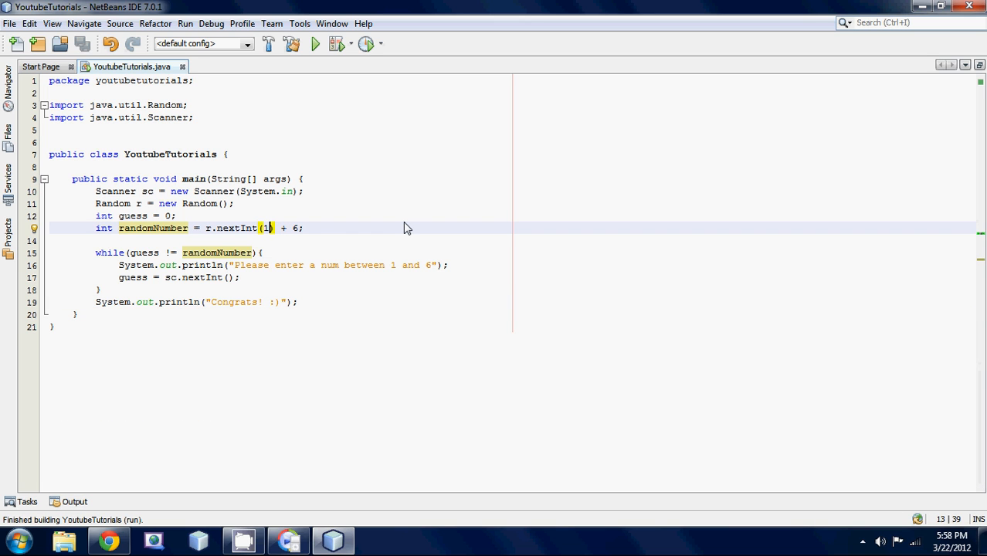
Correct the line to r.nextInt(6) + 1, rerun, and guess until it congratulates.
key("Backspace")
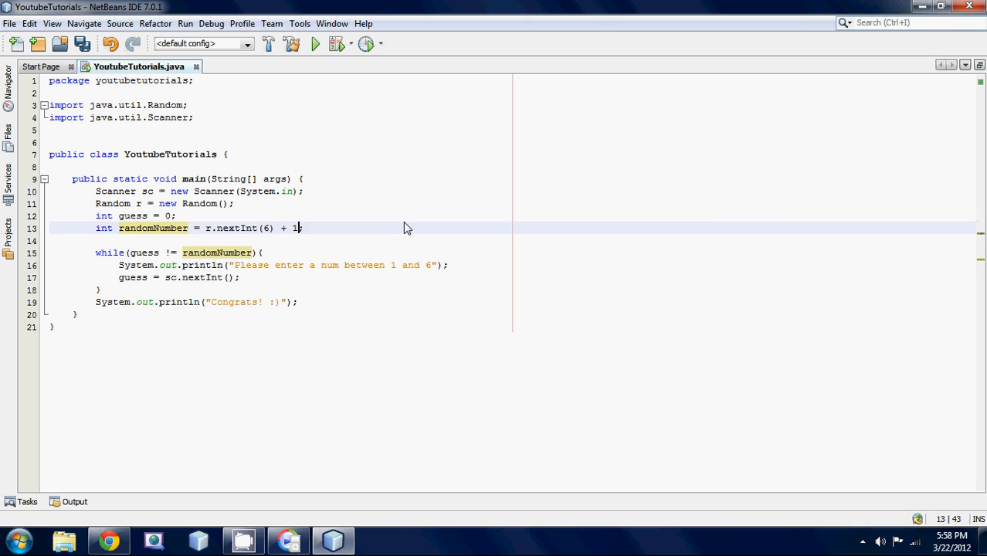
left_click(315, 43)
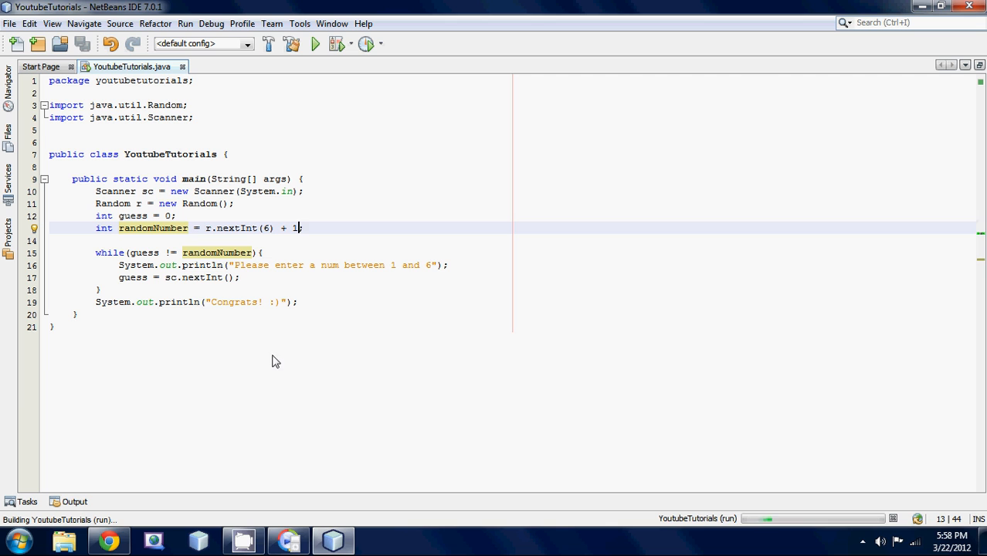
left_click(315, 43)
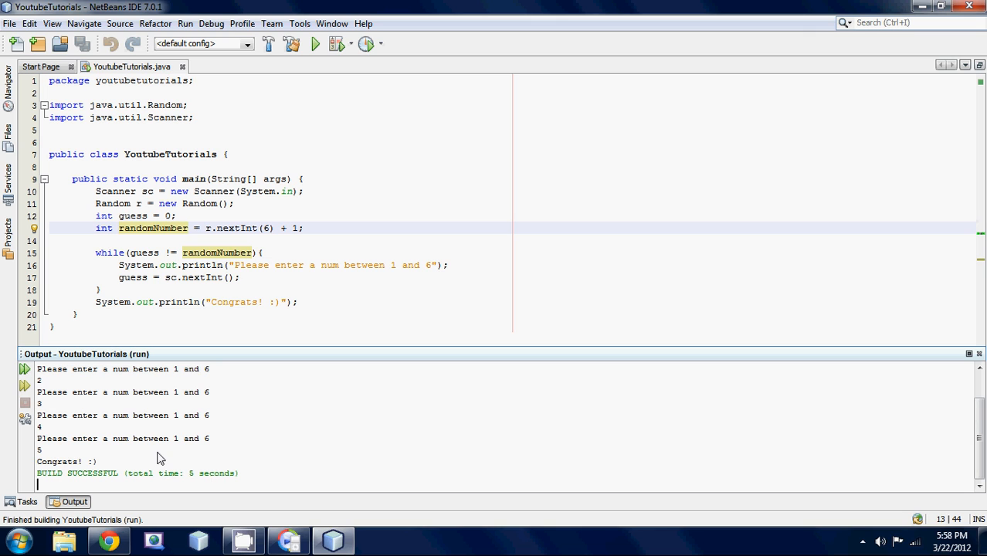
Run the game again and enter guesses such as 4 until Congrats! :) and BUILD SUCCESSFUL.
left_click(315, 43)
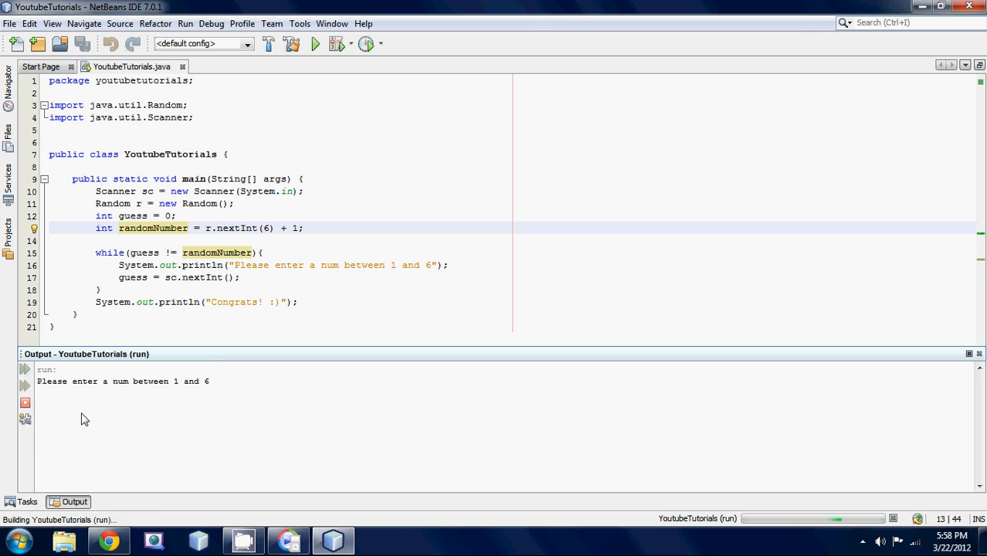
type("4")
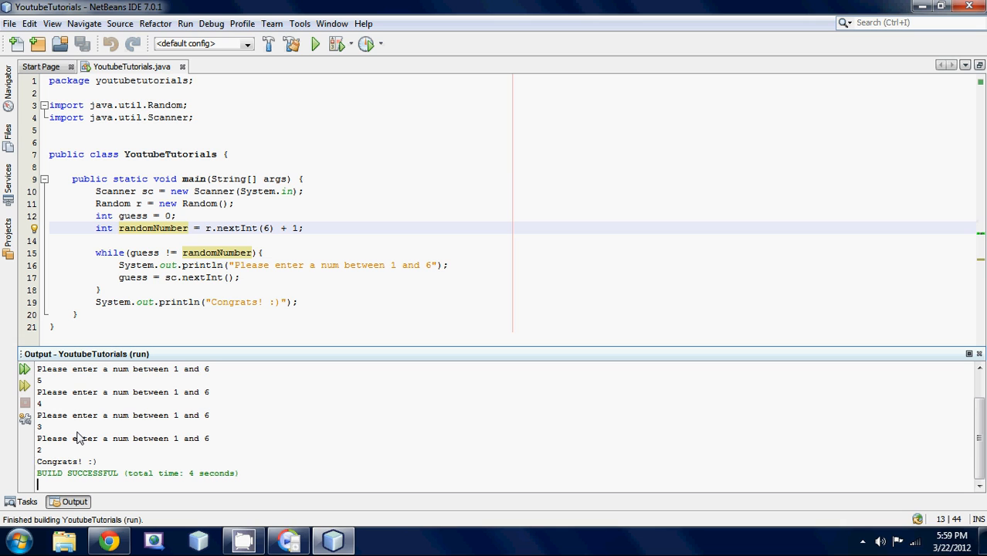
mouse_move(266, 219)
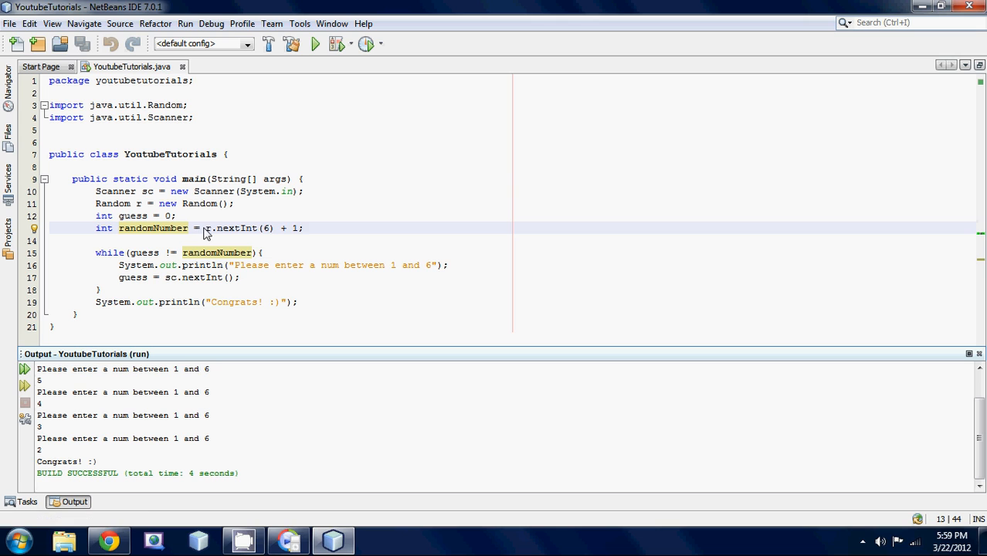
mouse_move(301, 235)
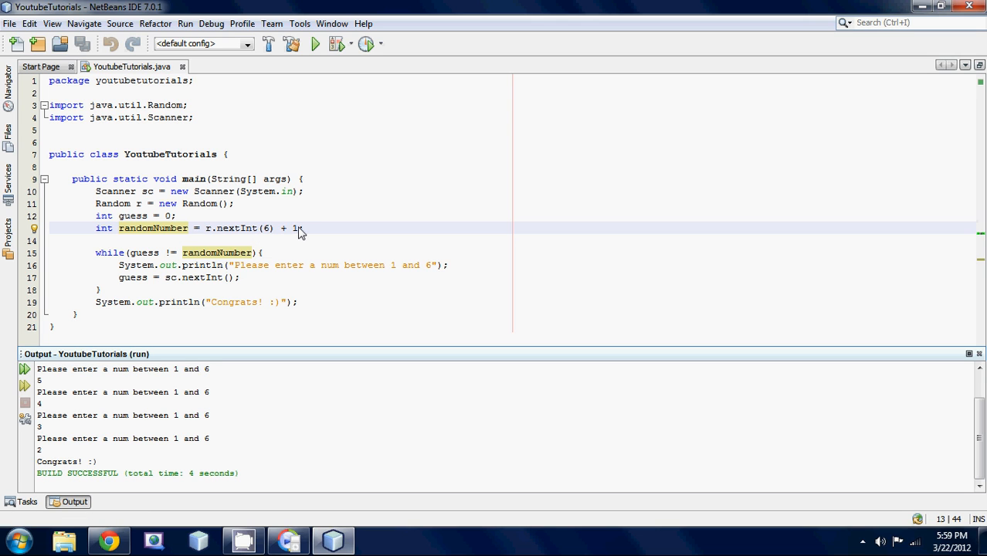
mouse_move(121, 386)
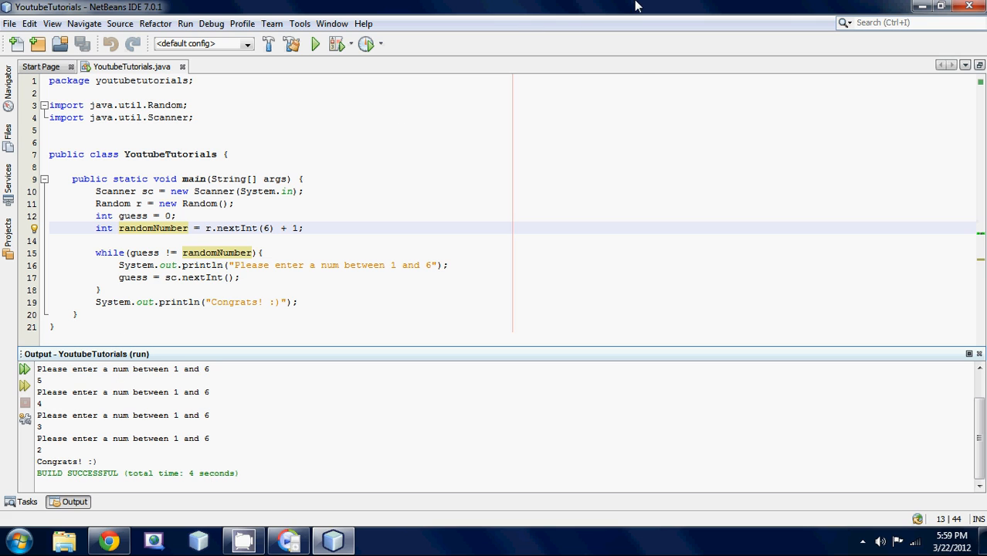
mouse_move(634, 62)
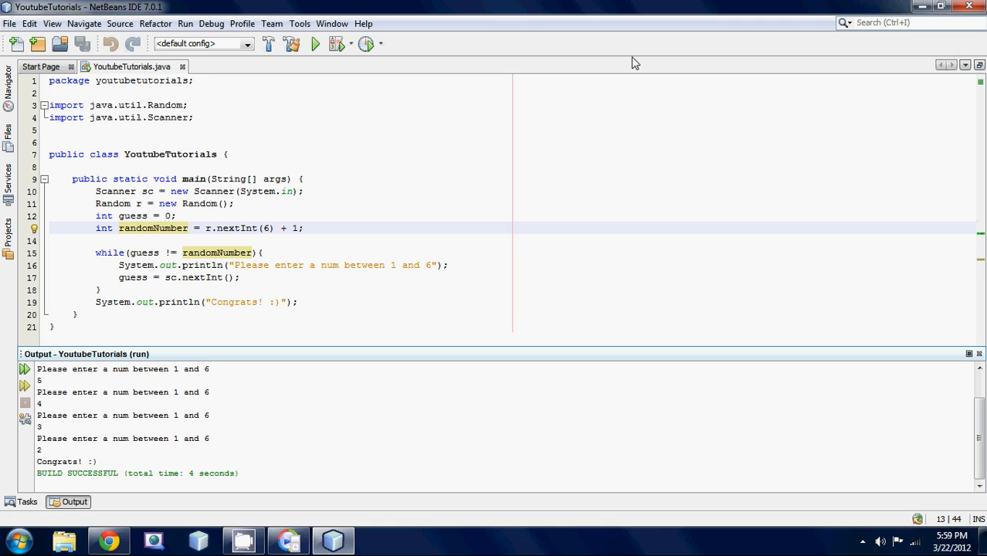
mouse_move(240, 296)
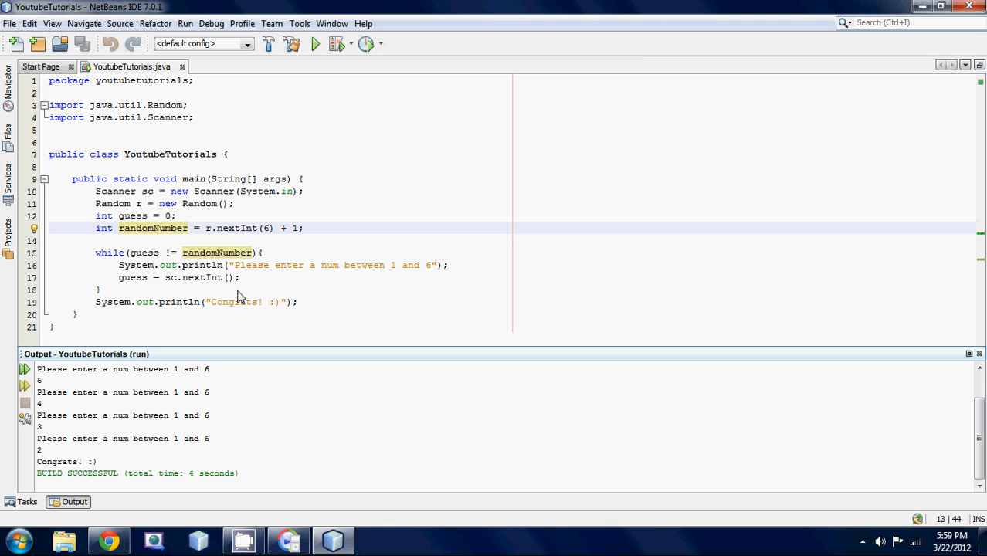